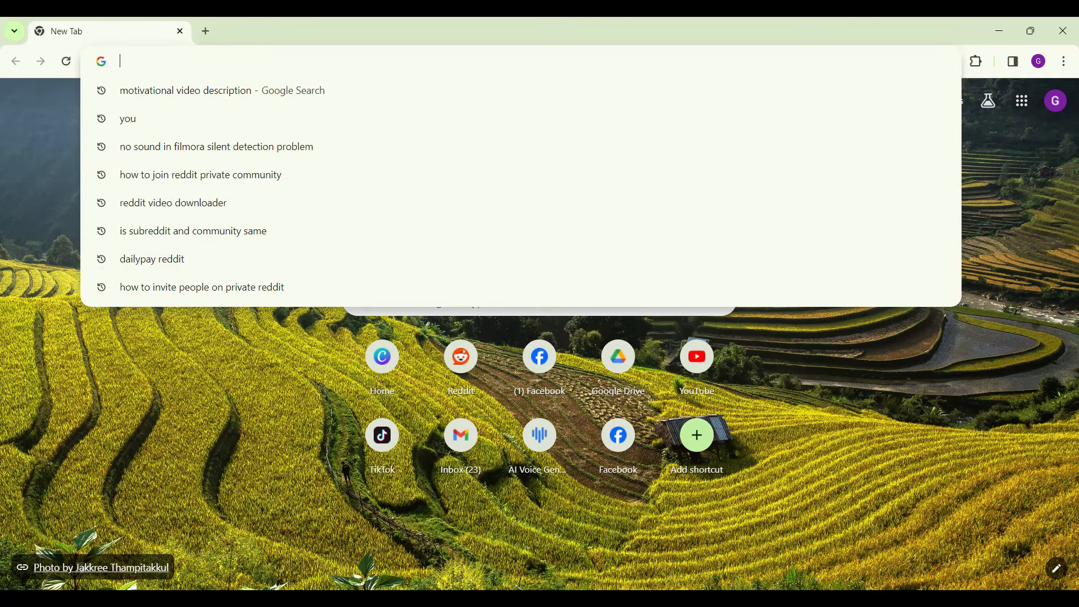
Search 'lovo' in Chrome and open lovo.ai to reach the Genny workspace.
text(lovo.ai)
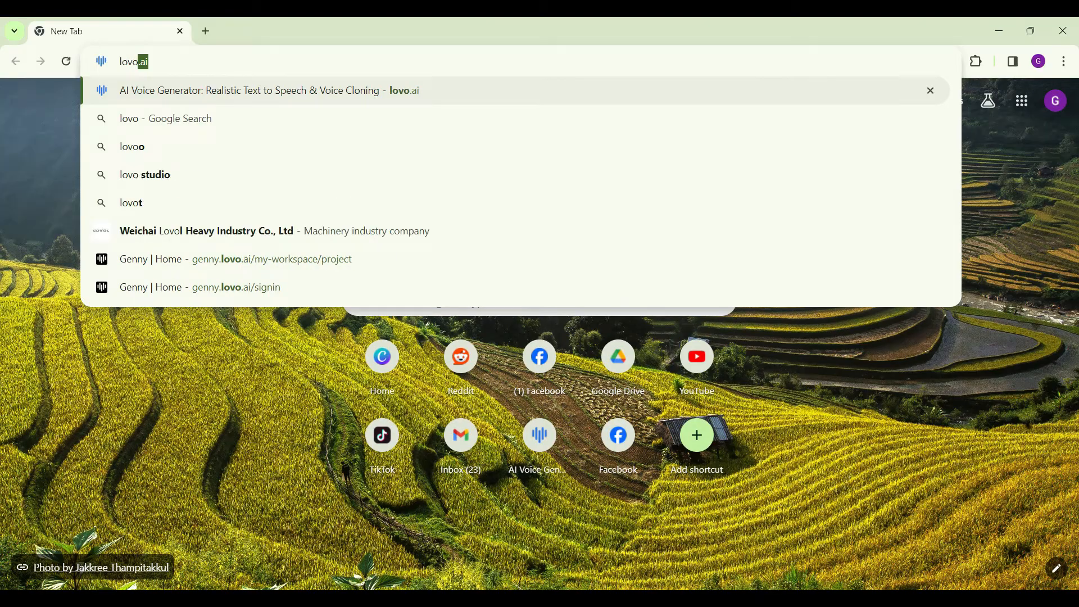
click(269, 90)
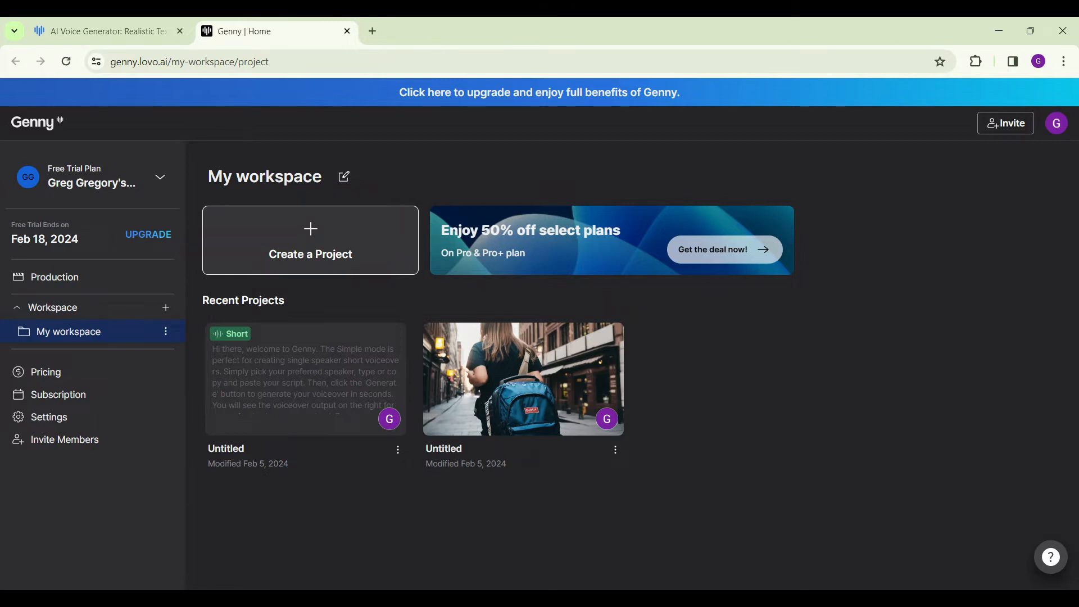
Create and launch a new untitled Short Voiceover project.
click(310, 240)
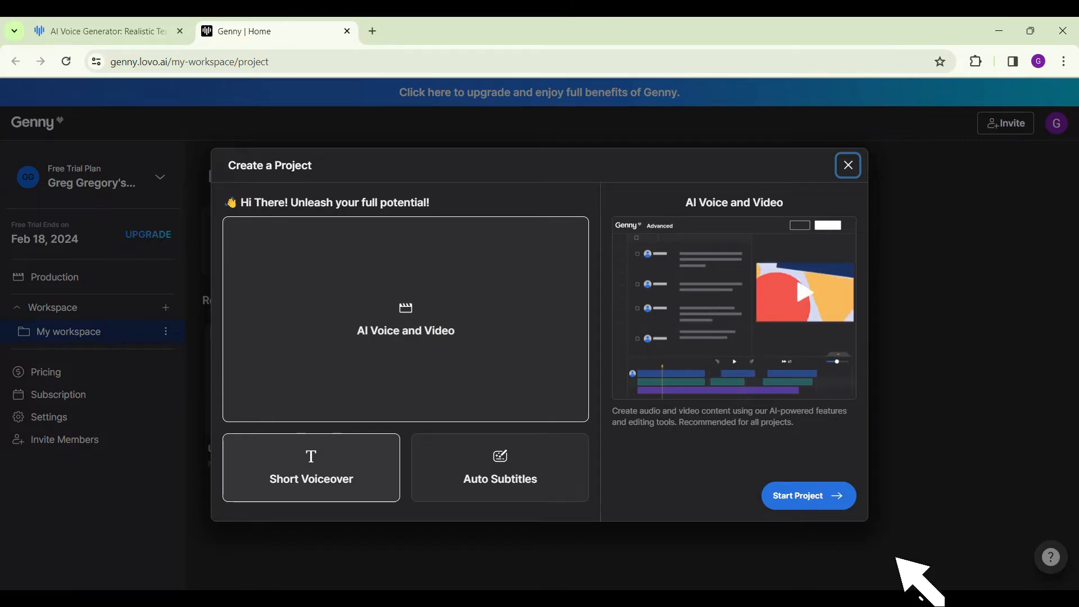
click(311, 478)
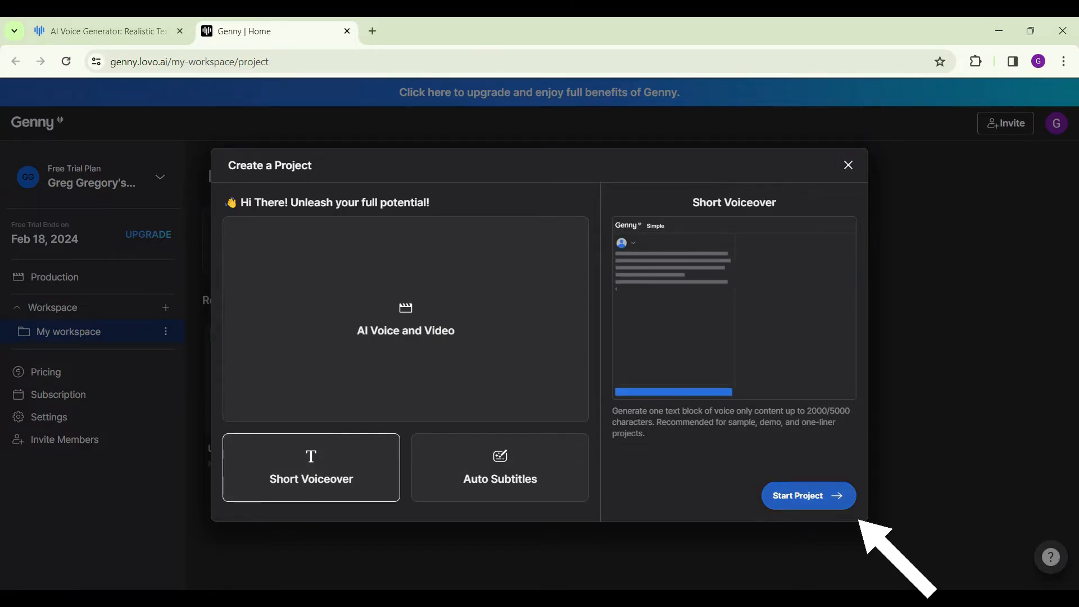
click(807, 495)
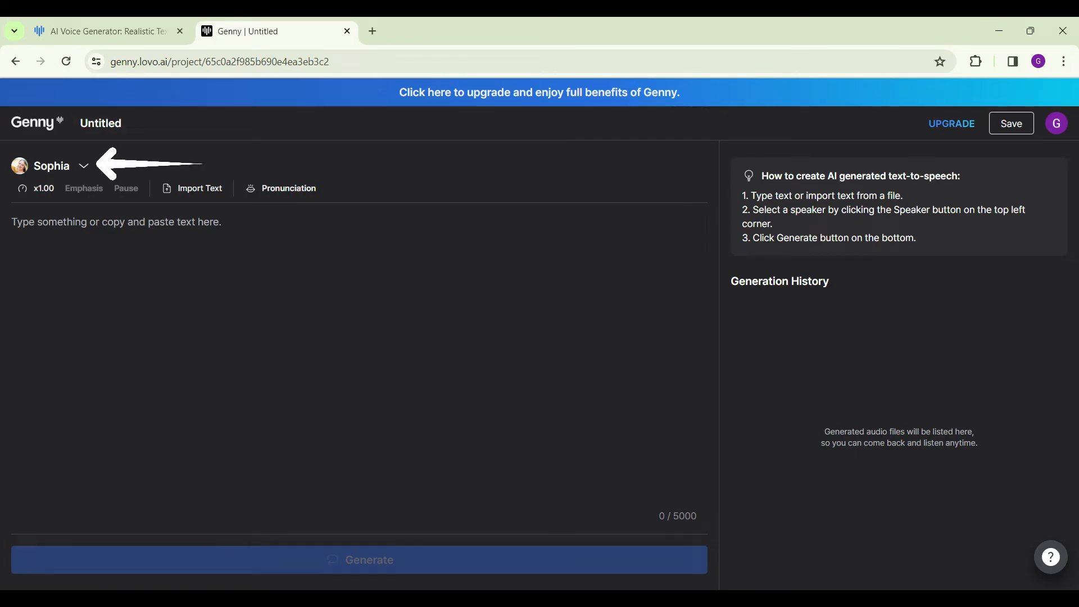
mouse_move(41, 166)
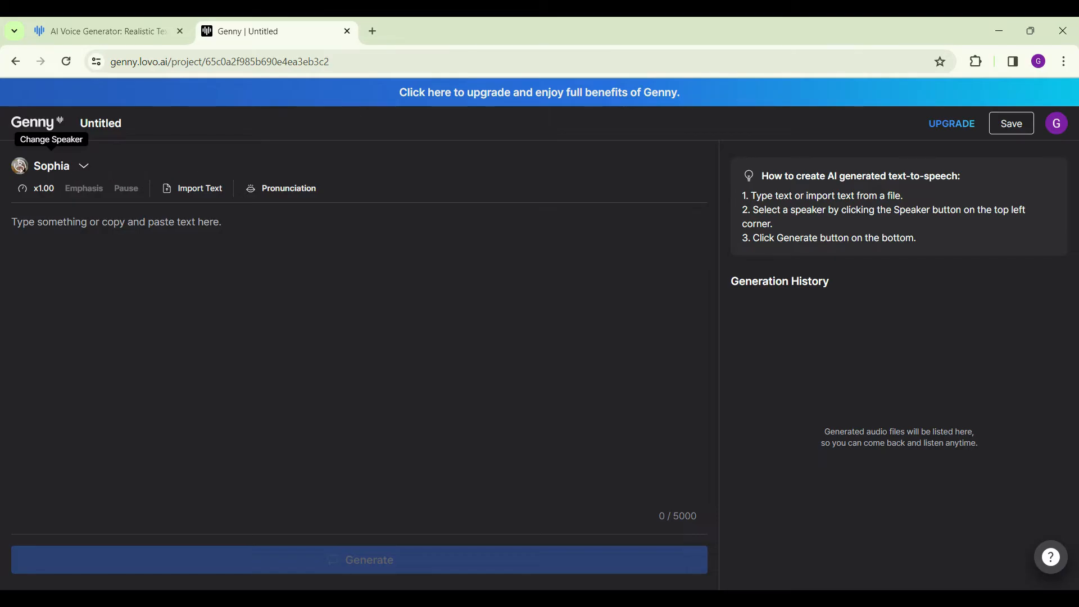
From the speaker list's Voice Cloning tab, begin creating a new voice clone.
click(52, 166)
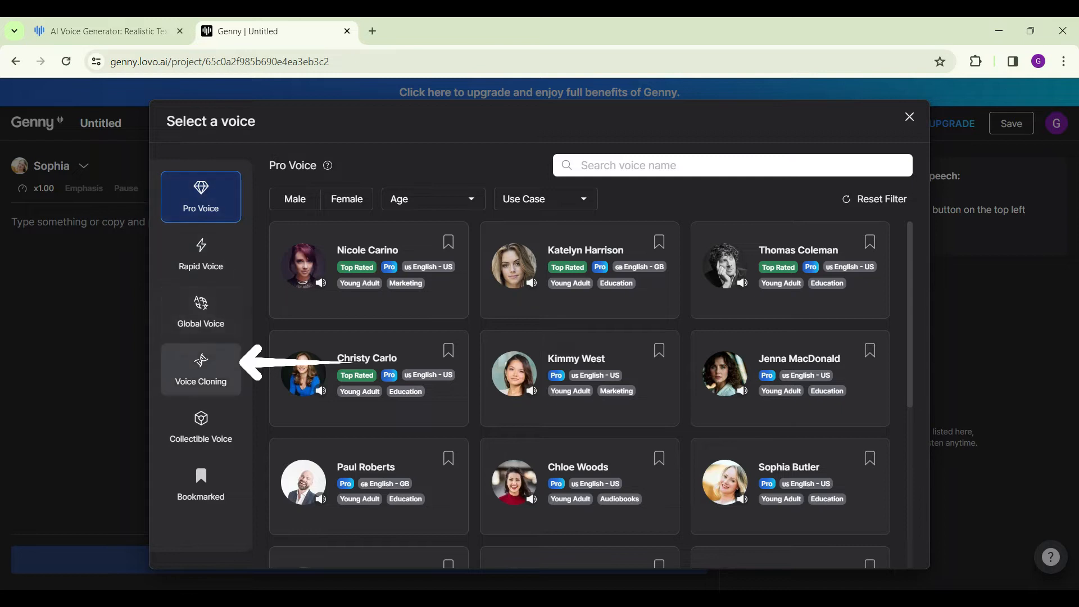
click(200, 370)
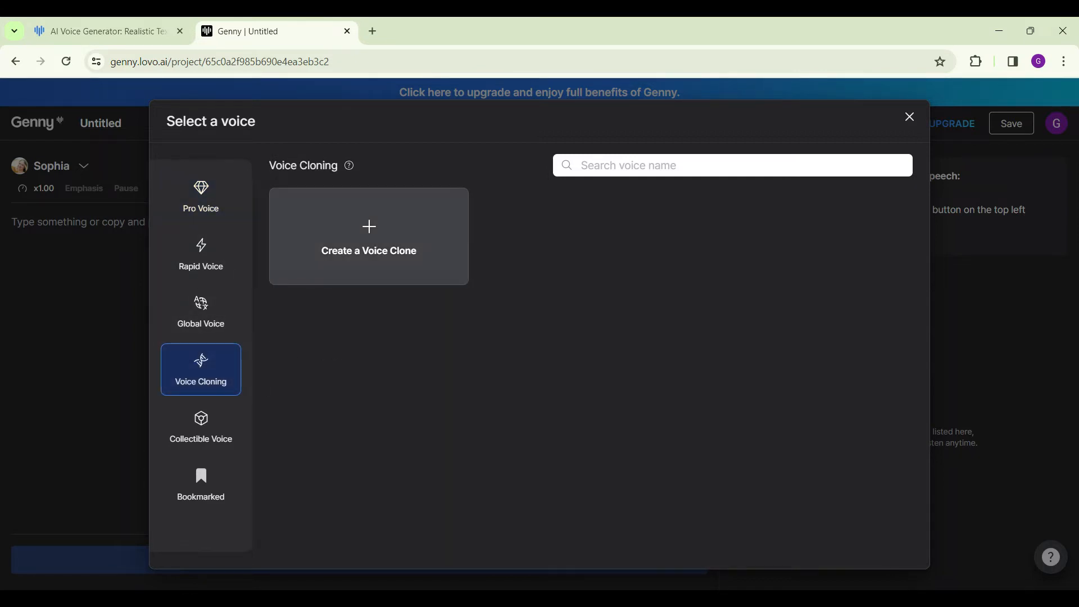
click(368, 236)
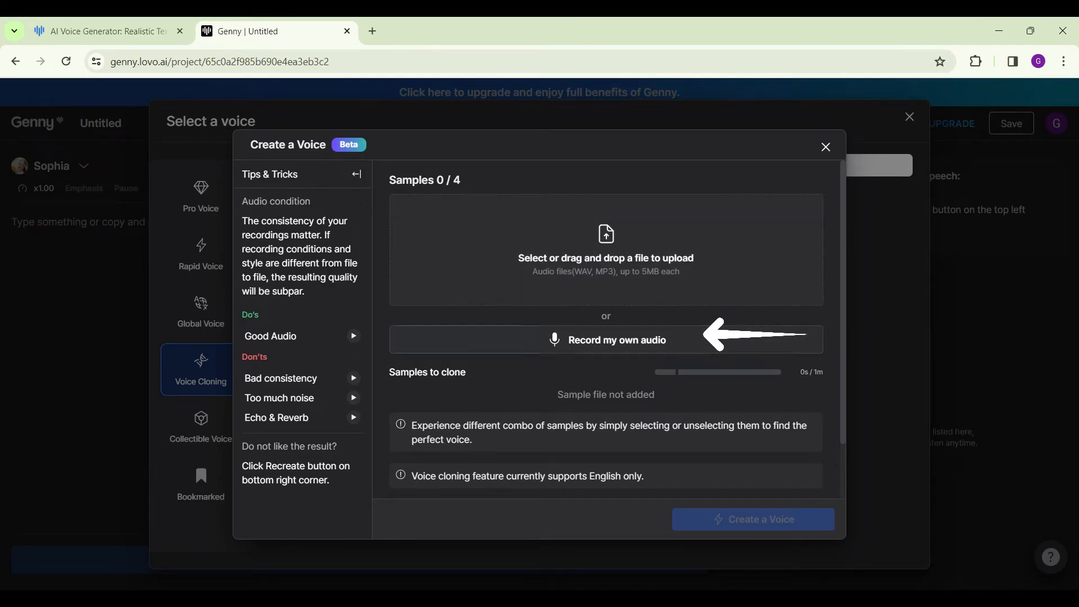
Record and save four microphone samples of the practice sentence.
click(616, 340)
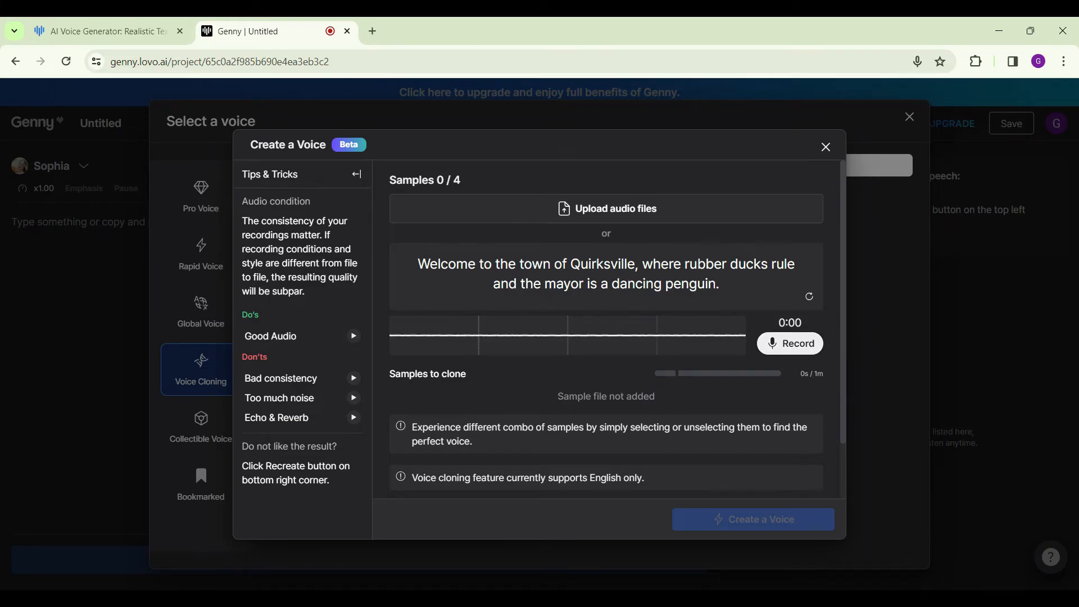
click(790, 344)
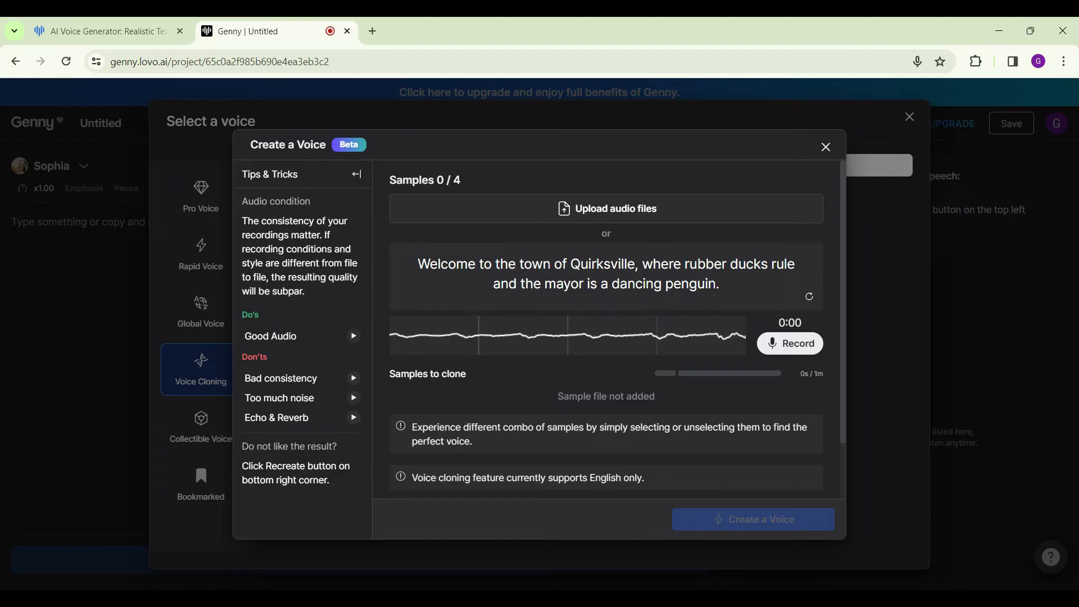
click(789, 343)
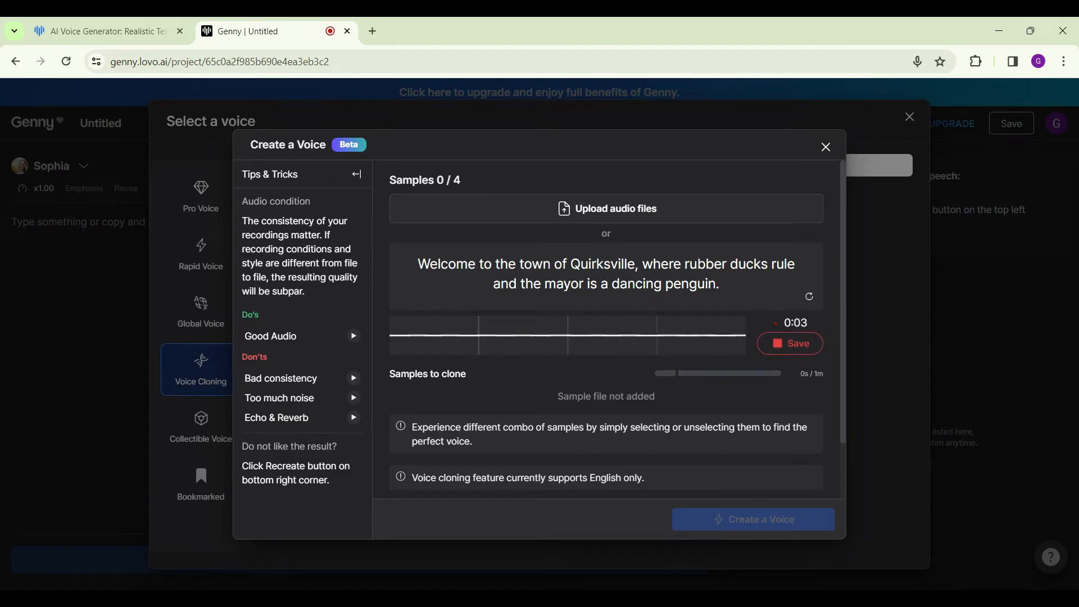
click(789, 344)
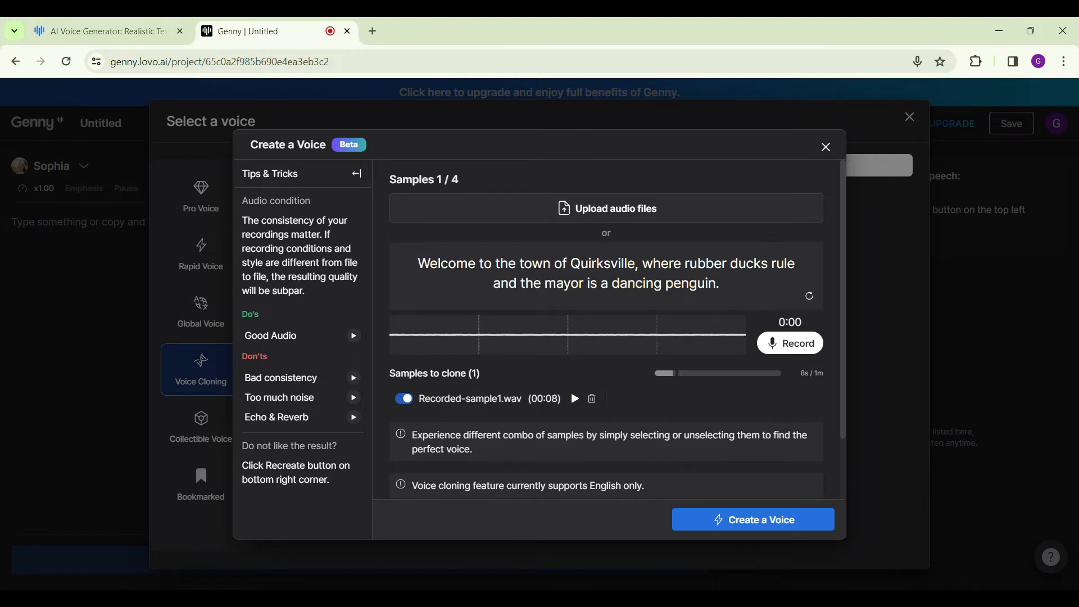
click(789, 343)
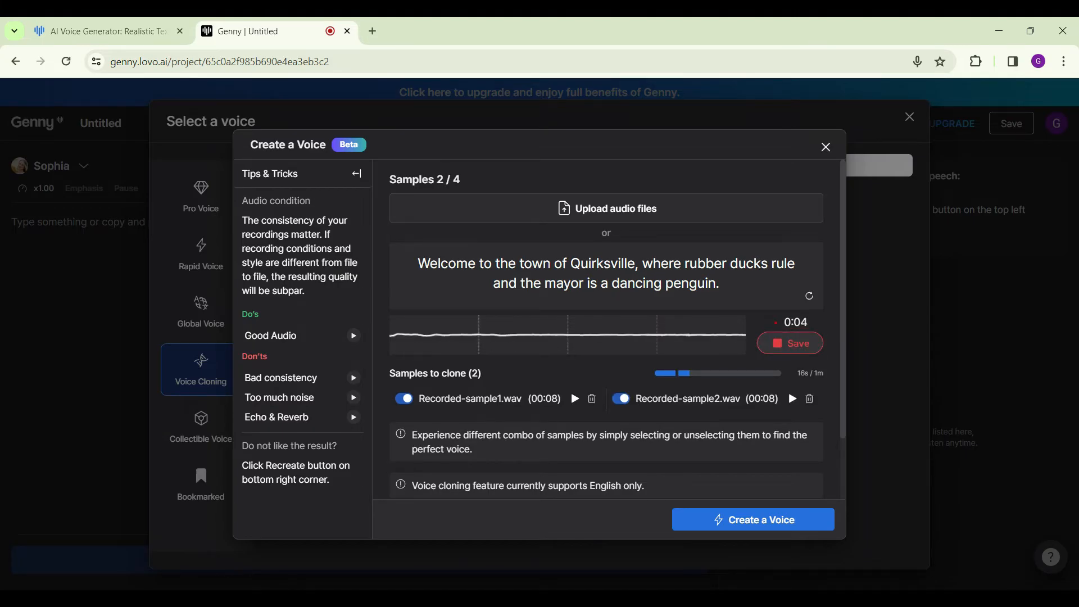
click(789, 343)
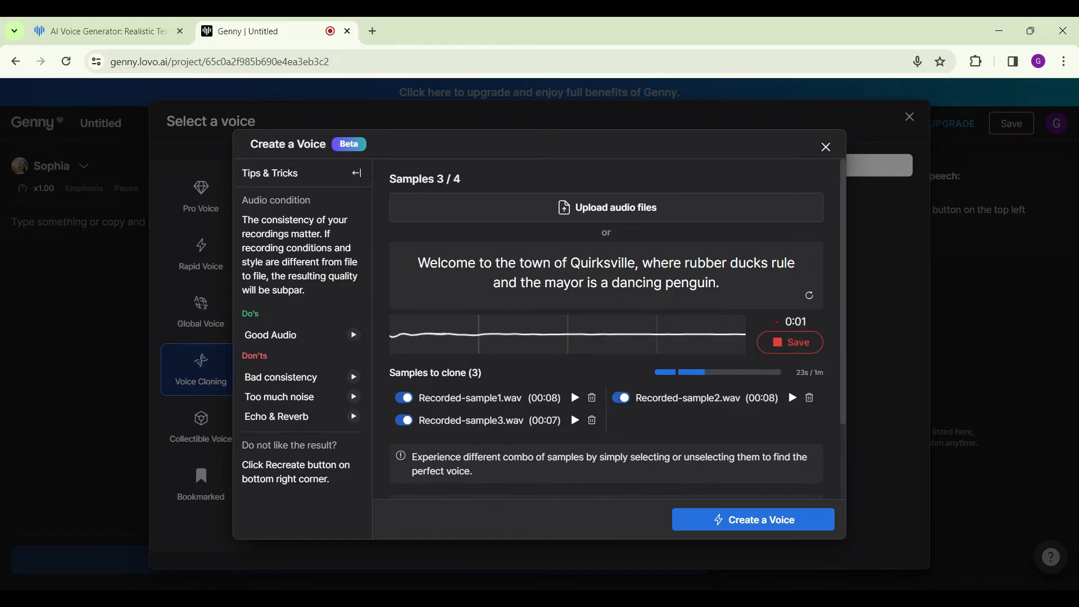
click(790, 343)
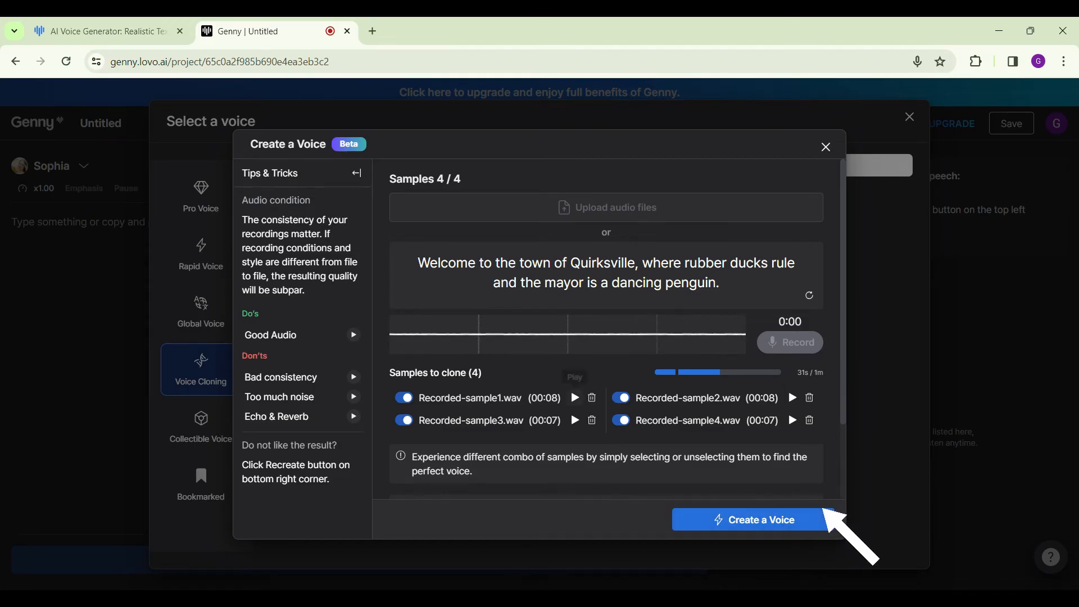
Tune the stability-expressiveness slider, build the cloned voice, and accept it.
scroll(down, 3)
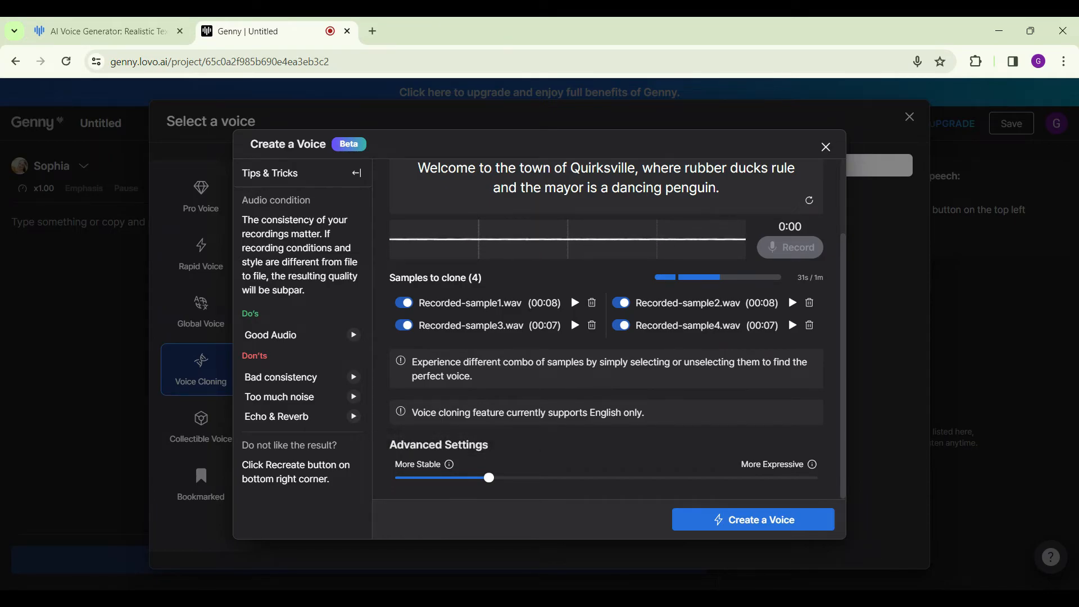
drag(488, 477, 582, 477)
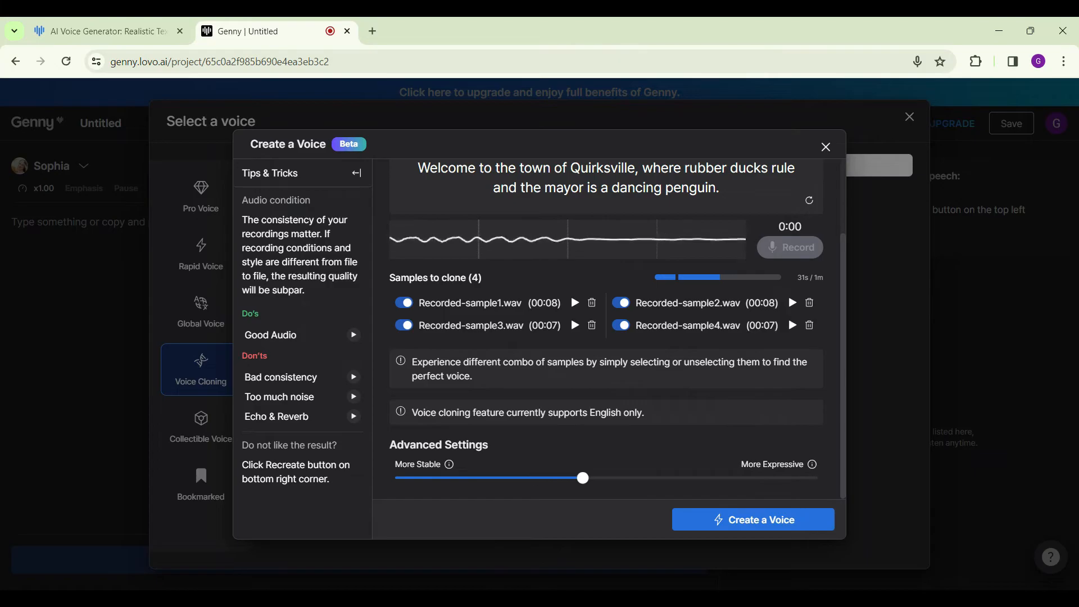
drag(582, 478, 489, 478)
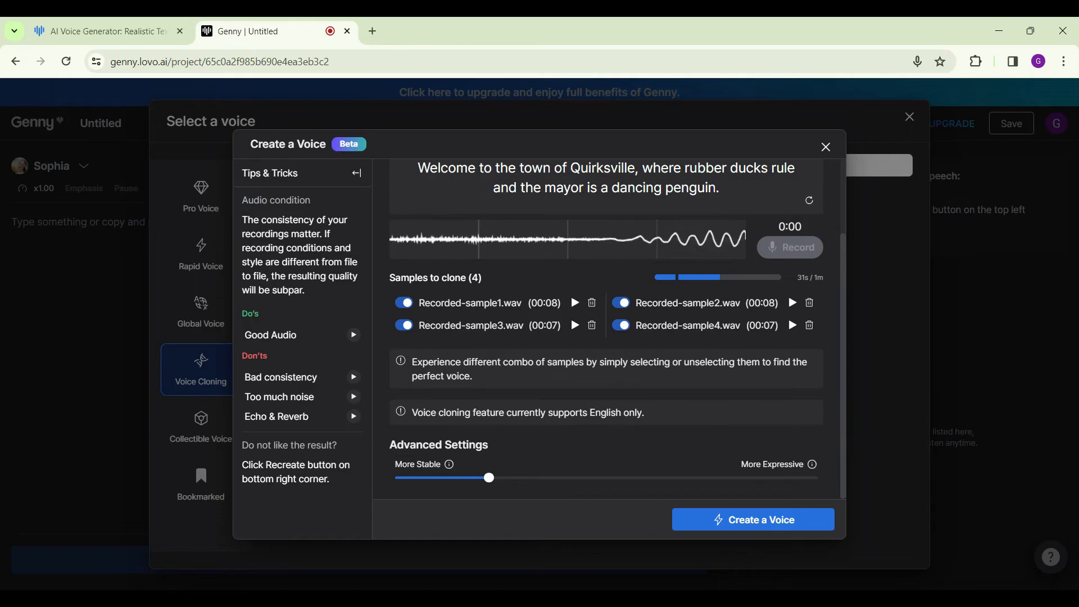
drag(488, 478, 582, 477)
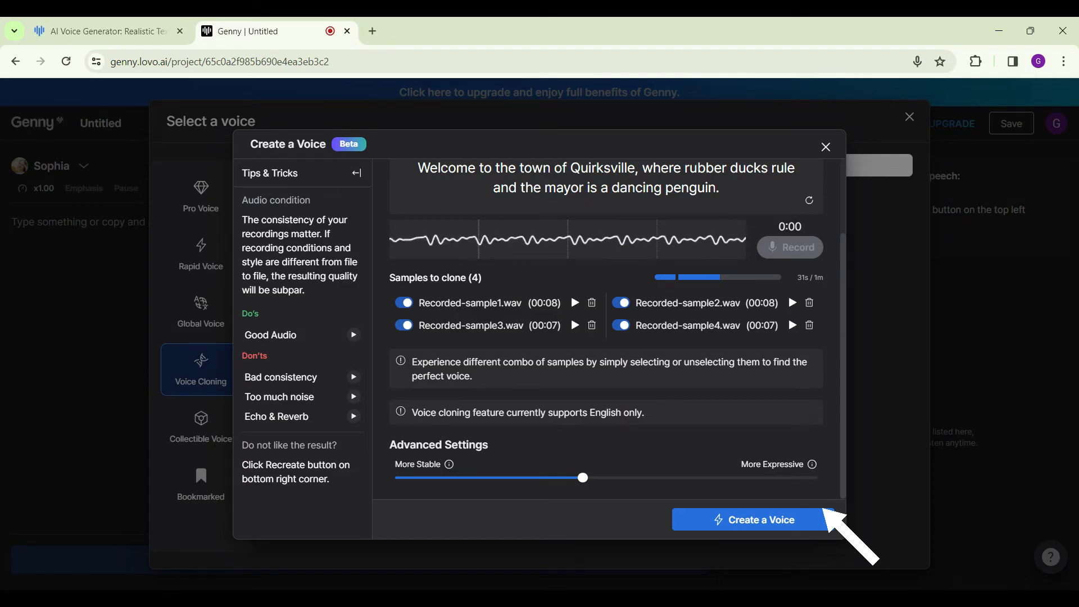
click(748, 519)
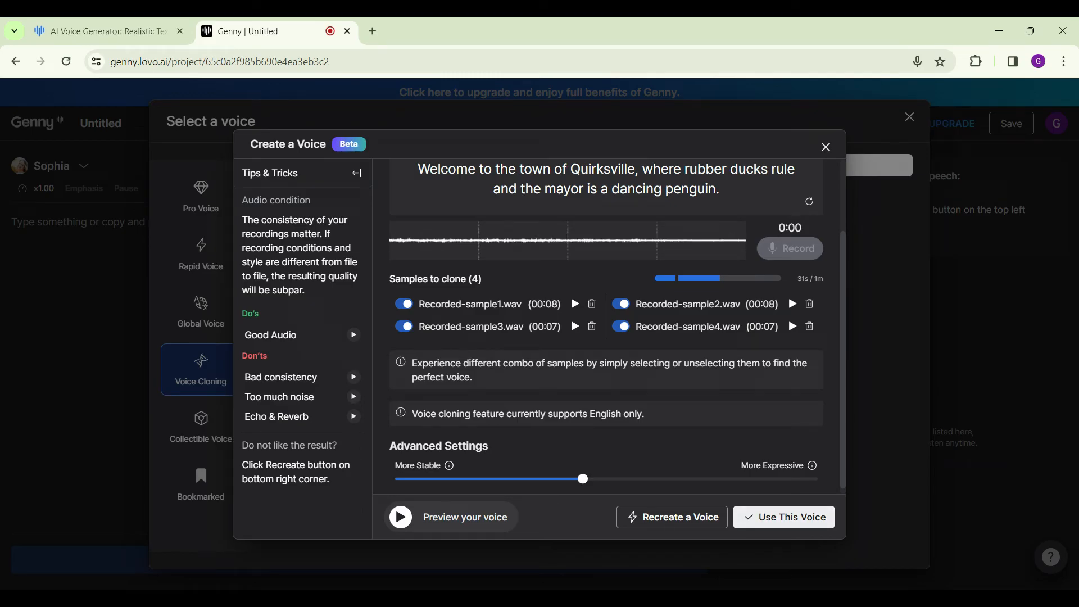
click(783, 517)
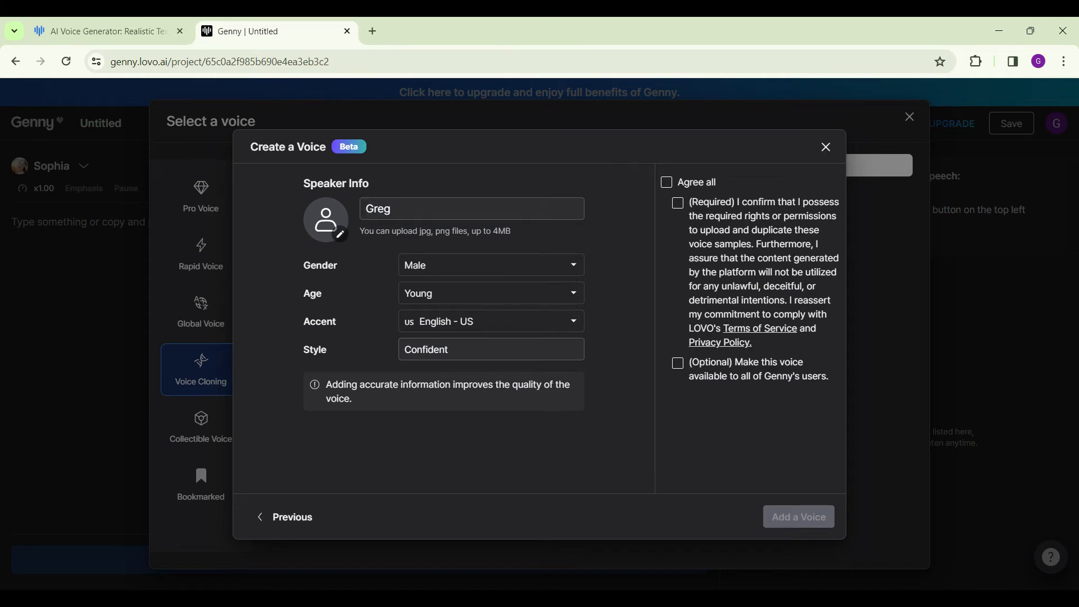
Confirm voice rights, add Greg to the library, and start typing 'Hi' in the editor.
click(666, 182)
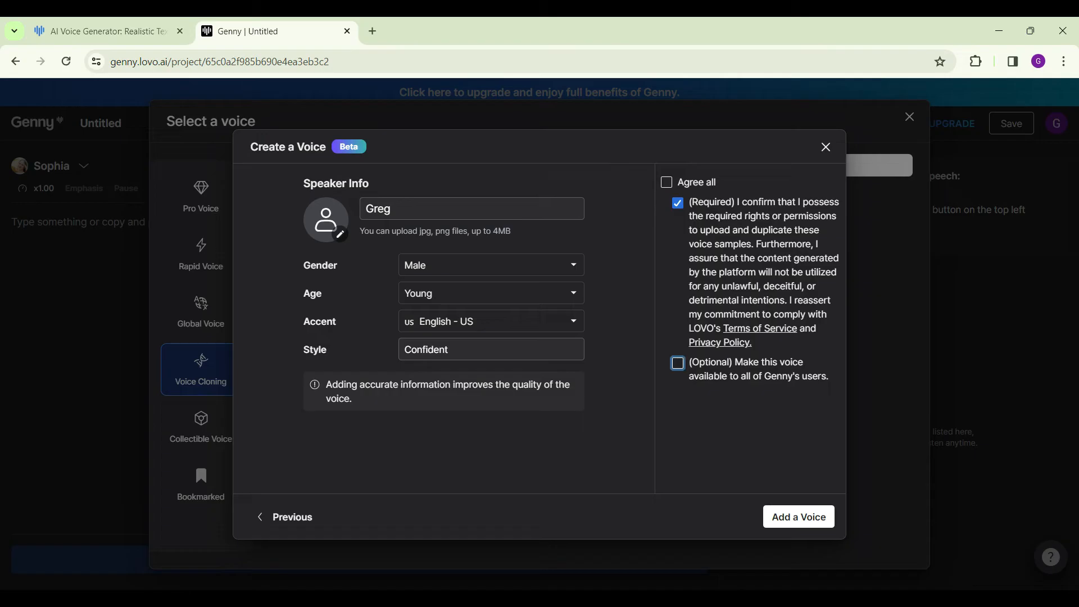
click(798, 518)
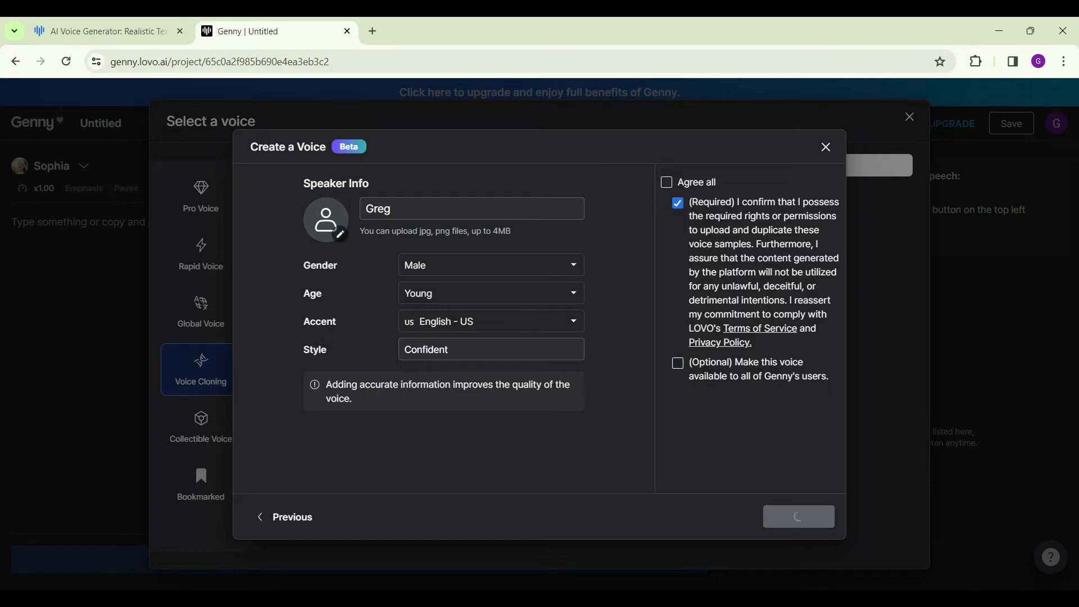
click(798, 518)
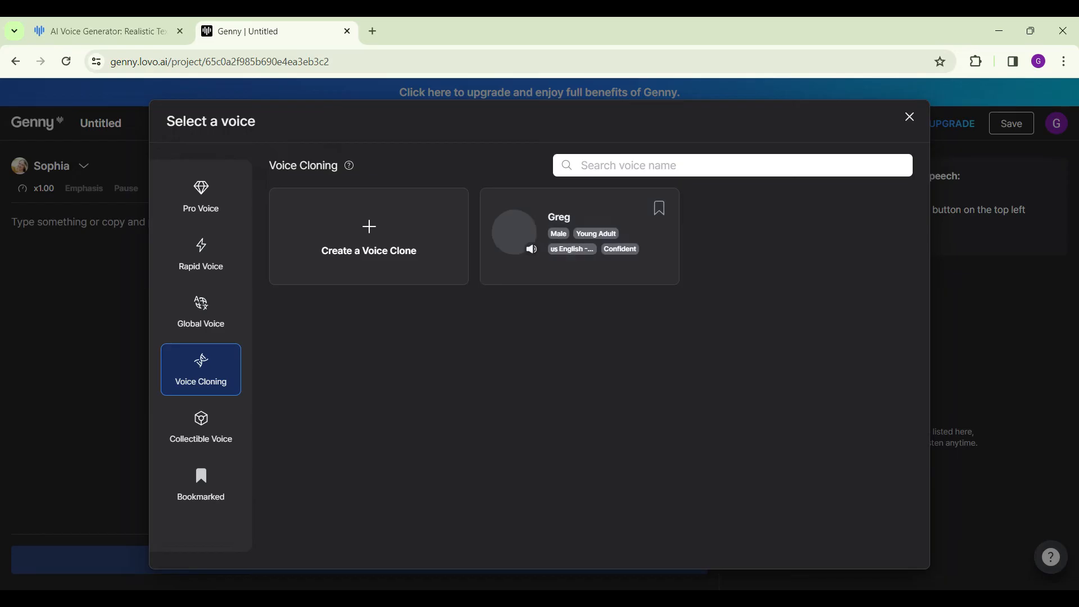
click(908, 116)
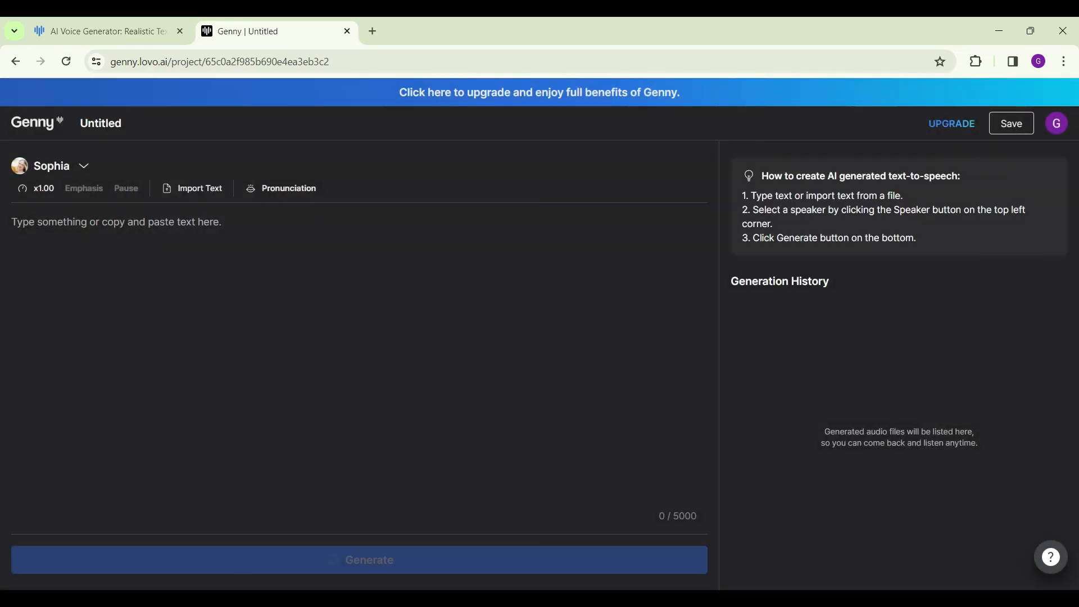
text(Hi)
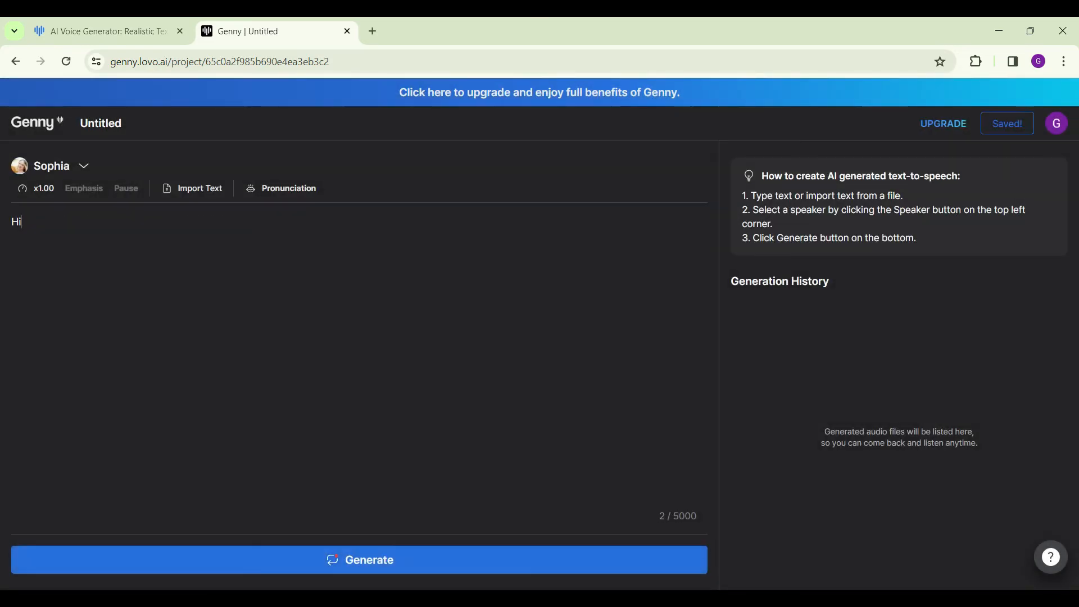
Set Greg from the cloned voices as the project speaker.
click(51, 166)
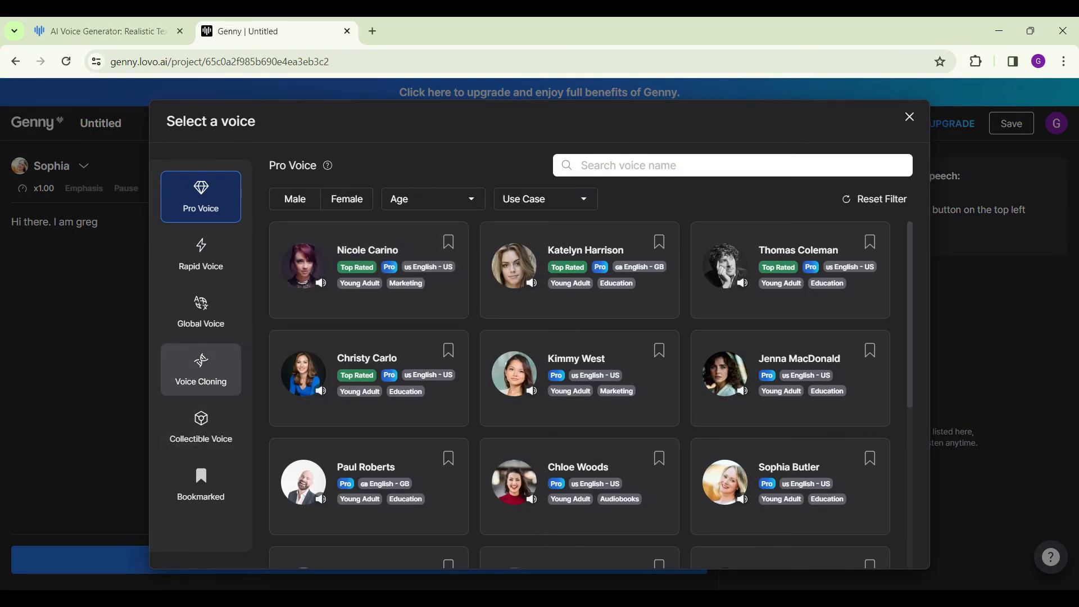
click(200, 369)
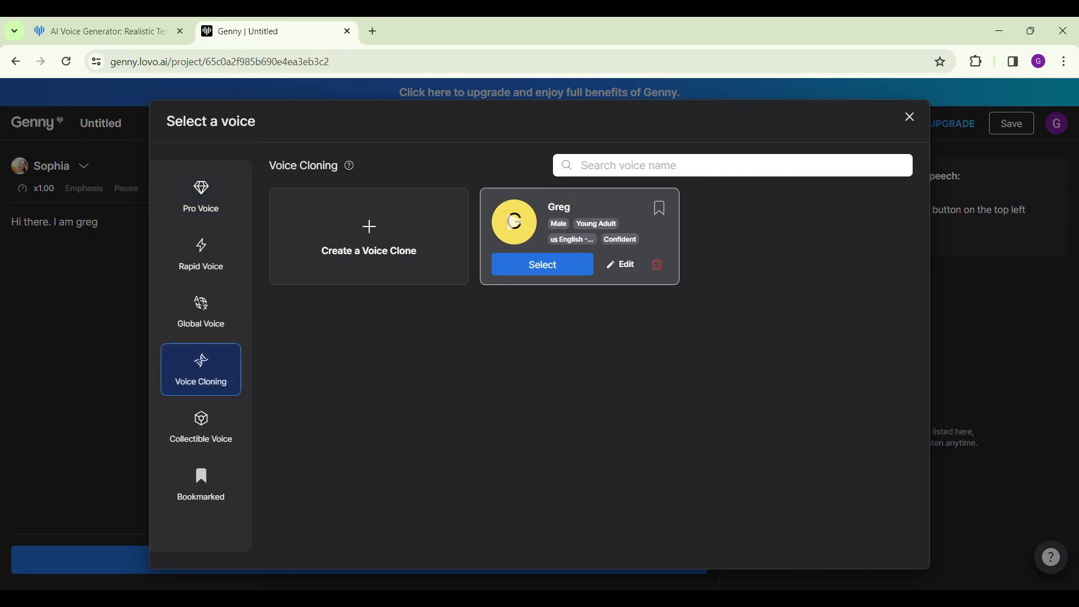
click(542, 264)
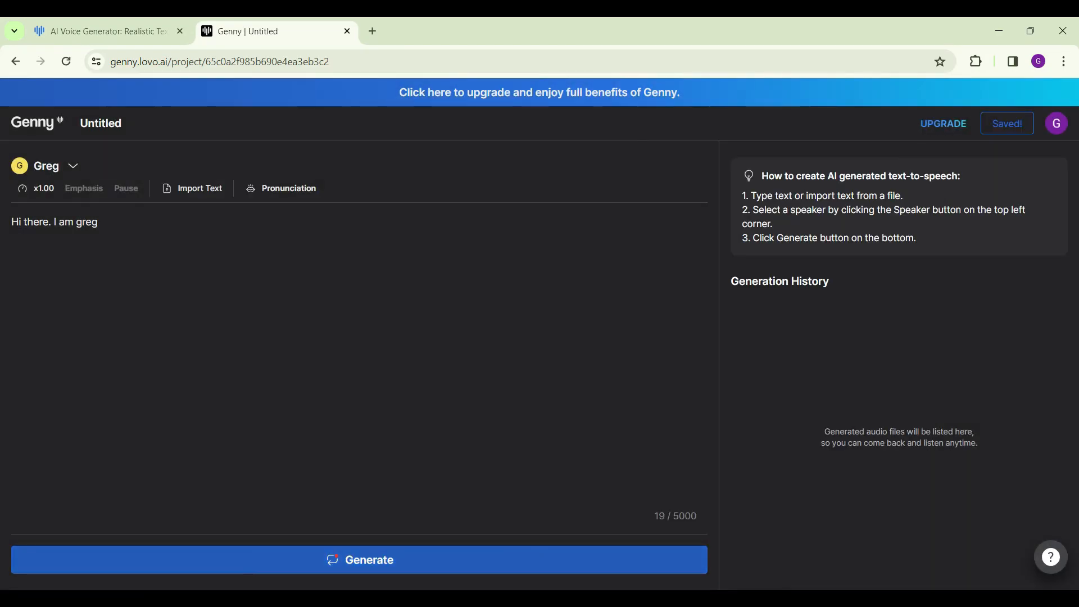
Generate the 3-second 'Hi there. I am greg' clip and play it back.
click(359, 560)
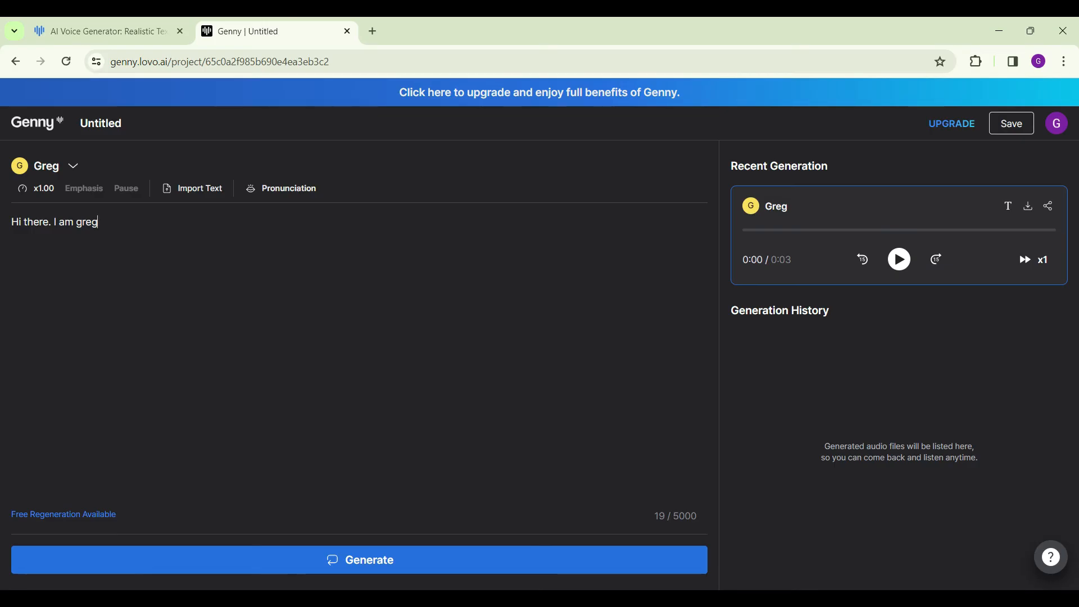
click(898, 260)
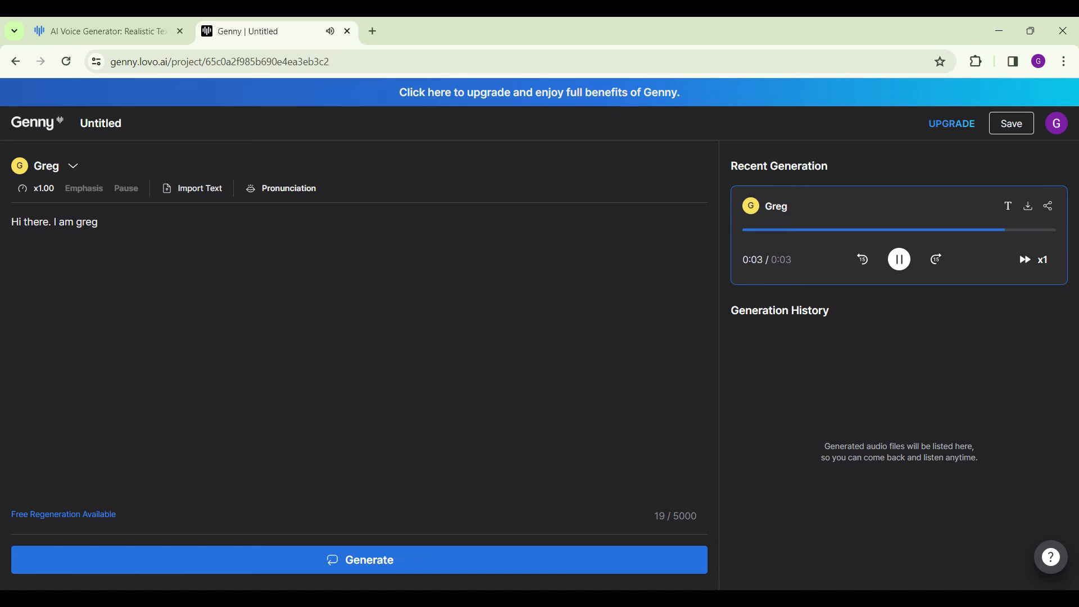
click(898, 259)
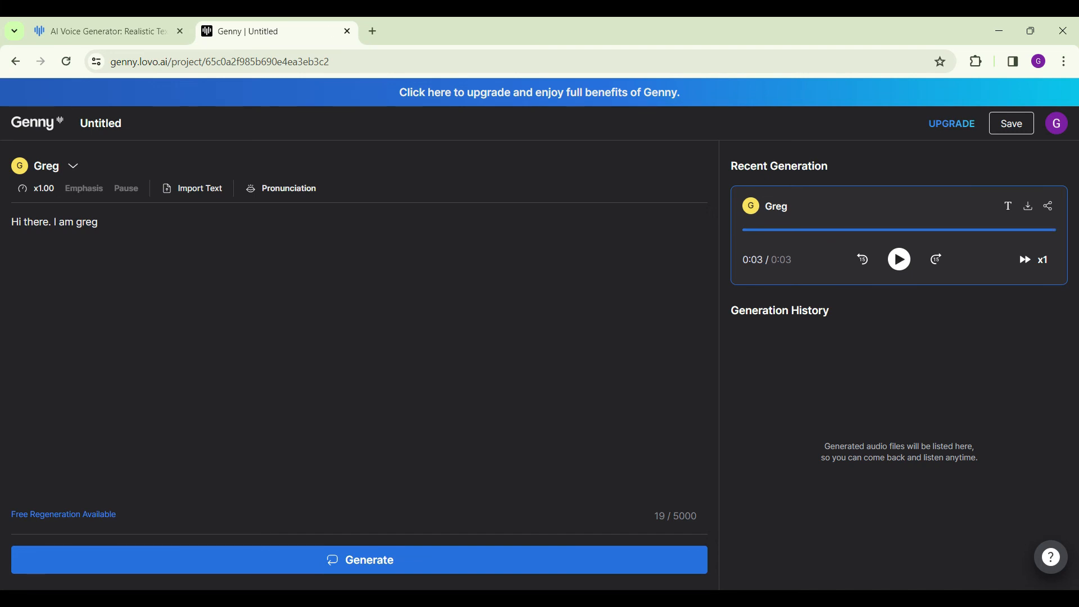
click(46, 166)
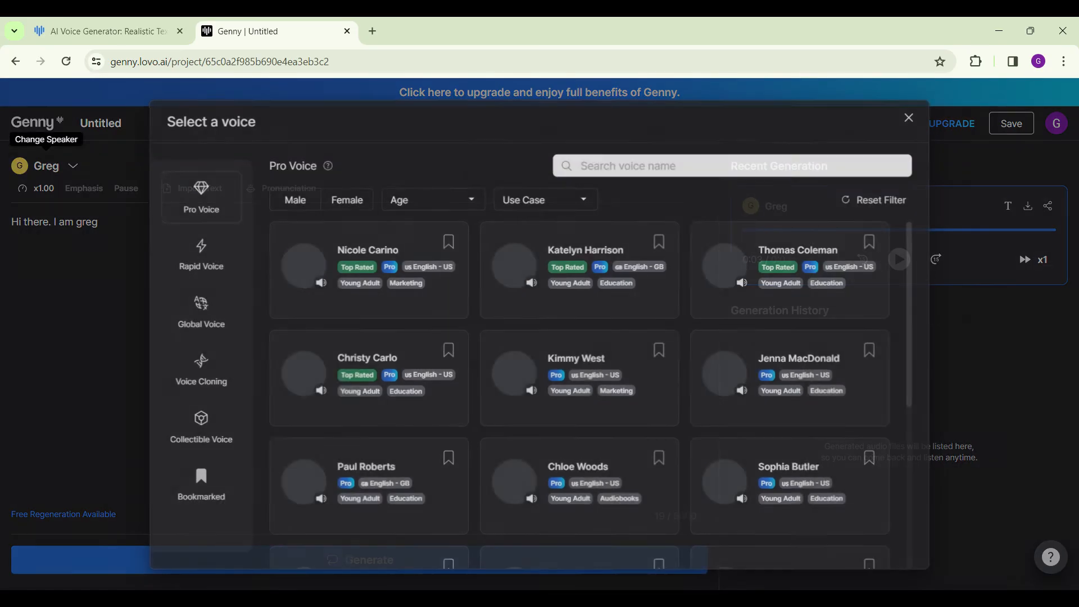
Open a new voice clone form, then close it and leave without saving.
click(200, 370)
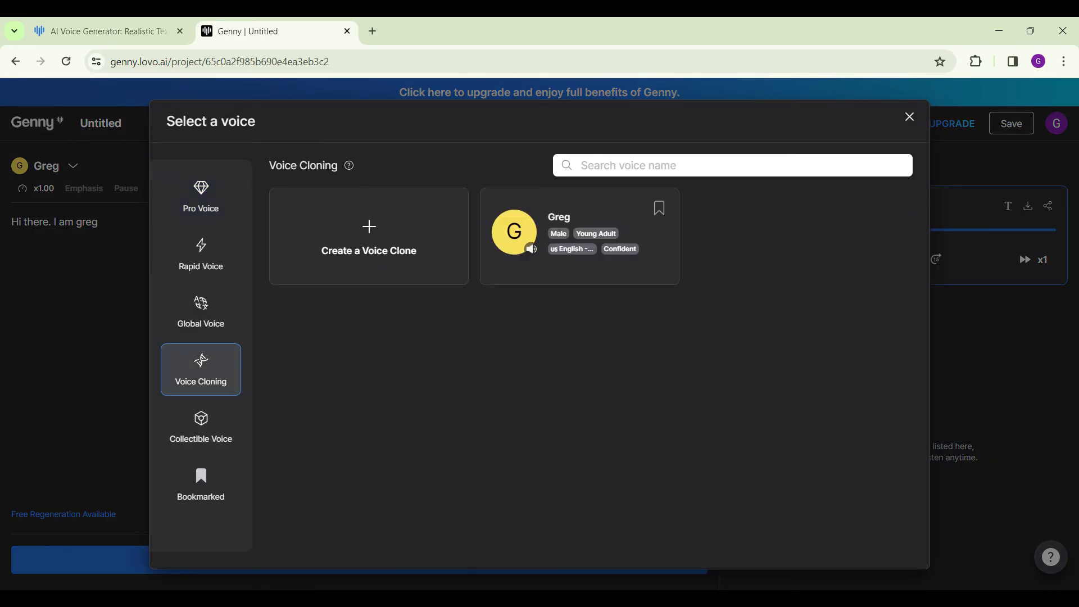
click(368, 241)
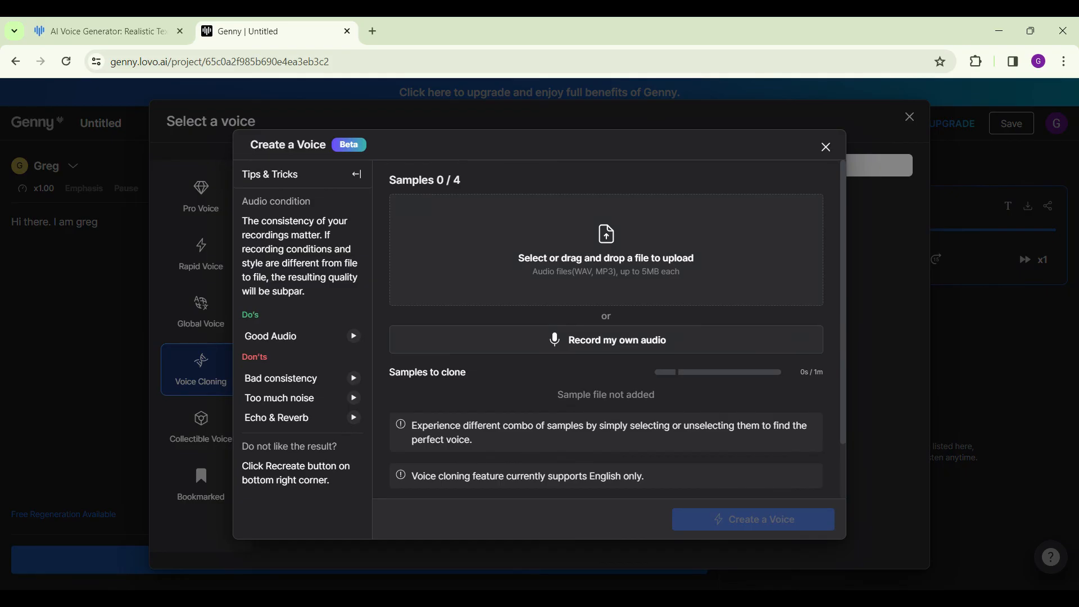
scroll(down, 3)
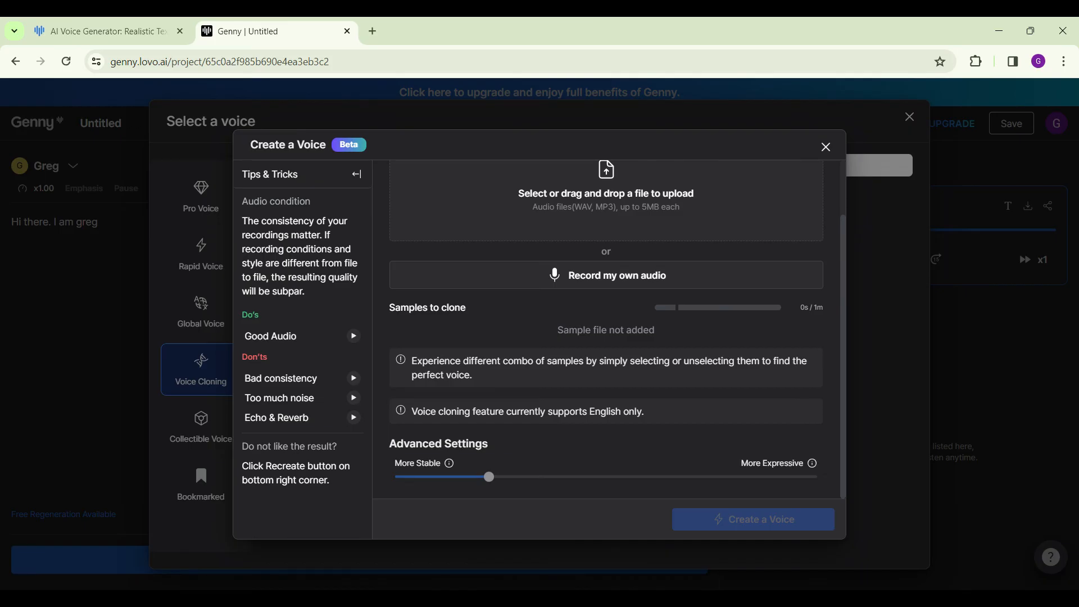
click(825, 147)
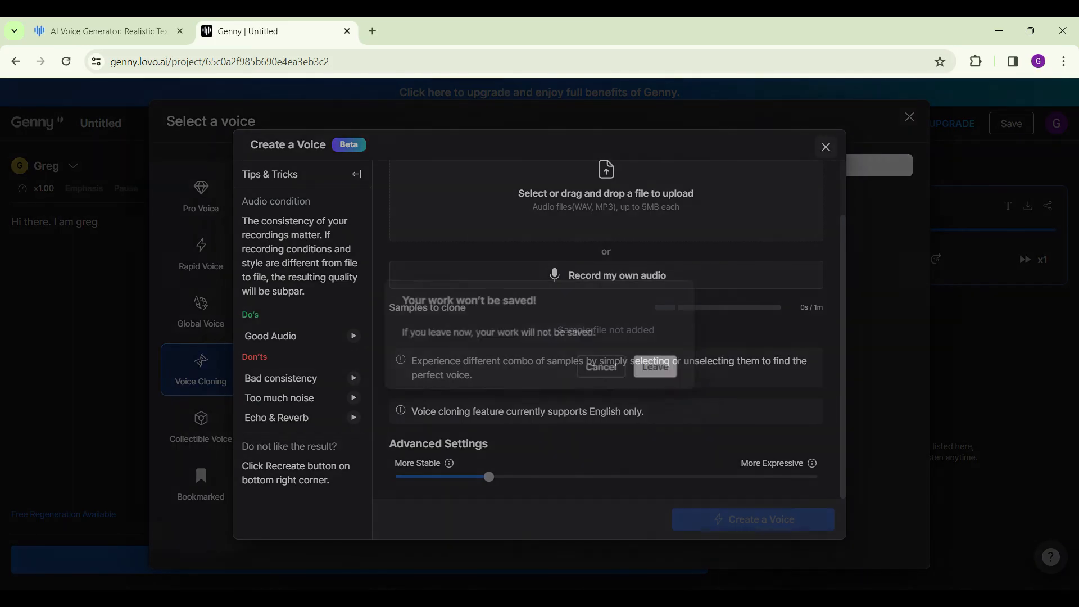
click(653, 368)
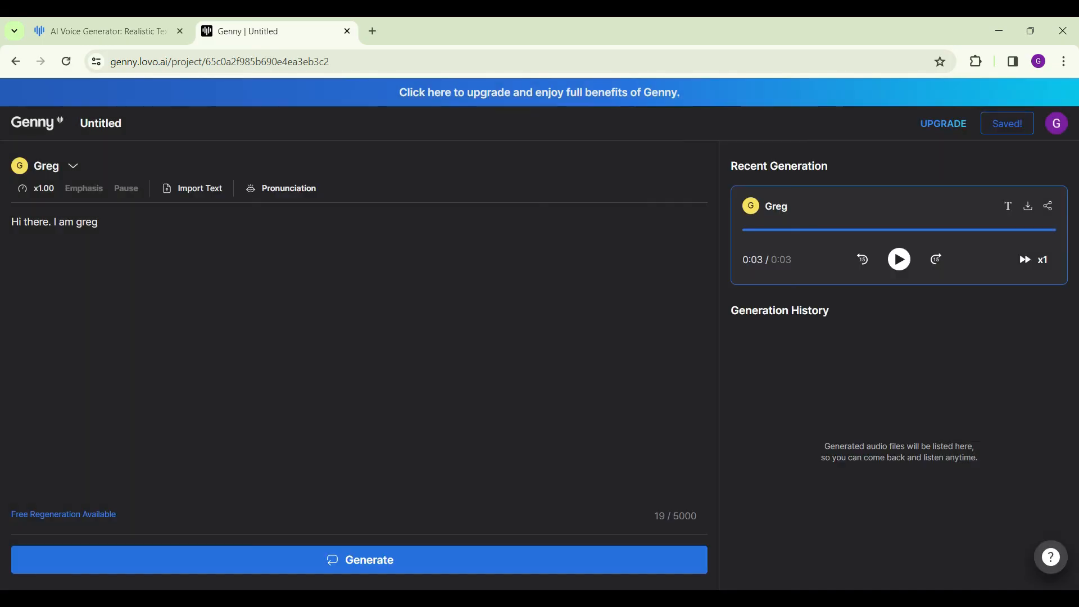